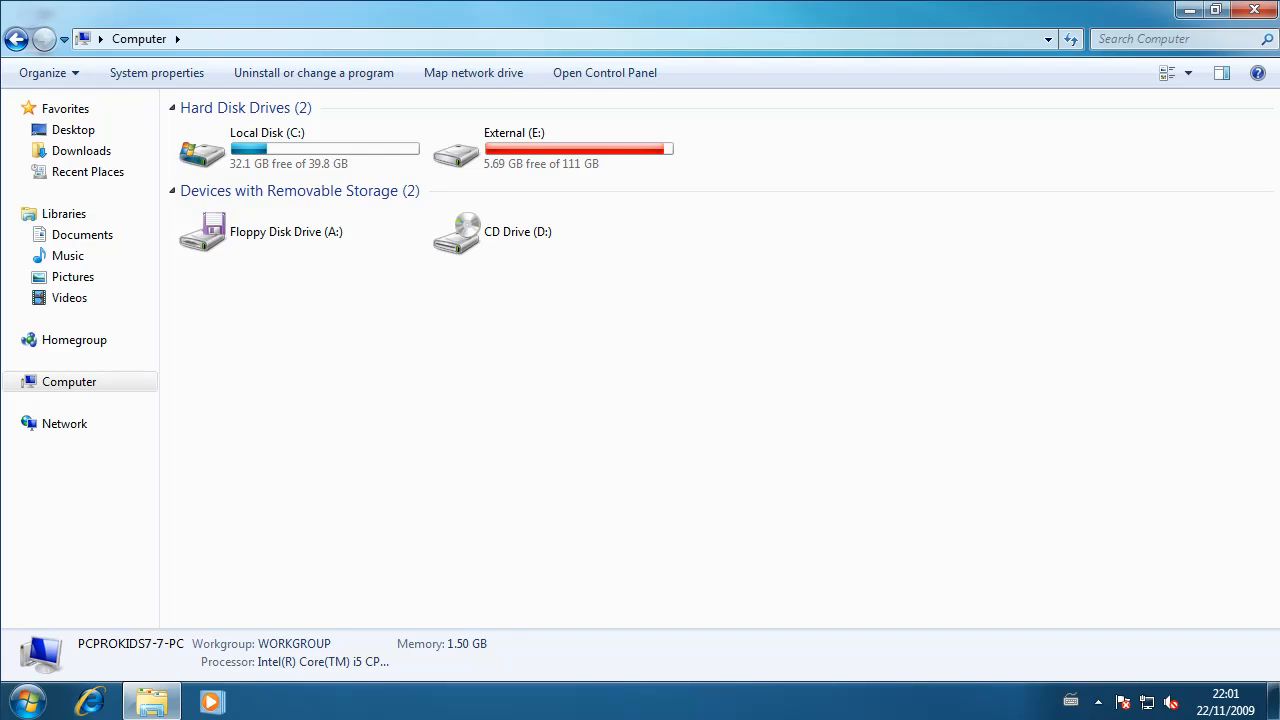
Step: Open C:\Windows and scroll down to explorer.exe
left_click(300, 148)
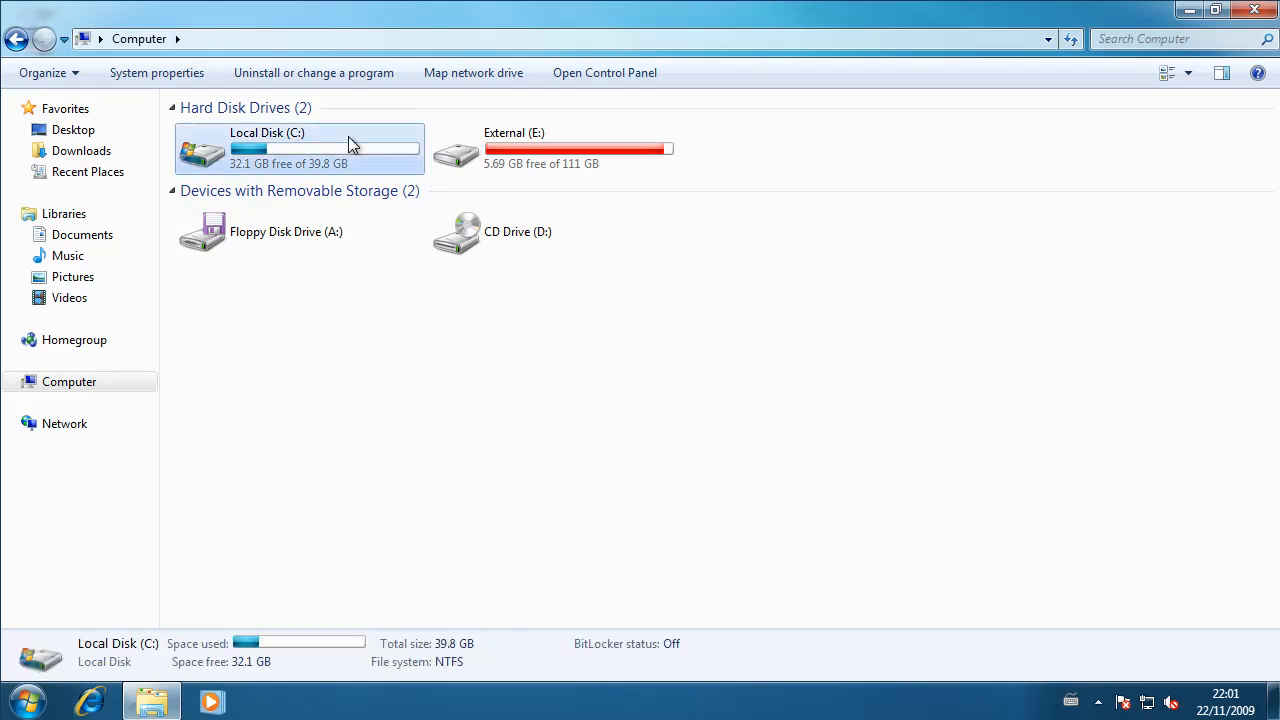
double_click(300, 148)
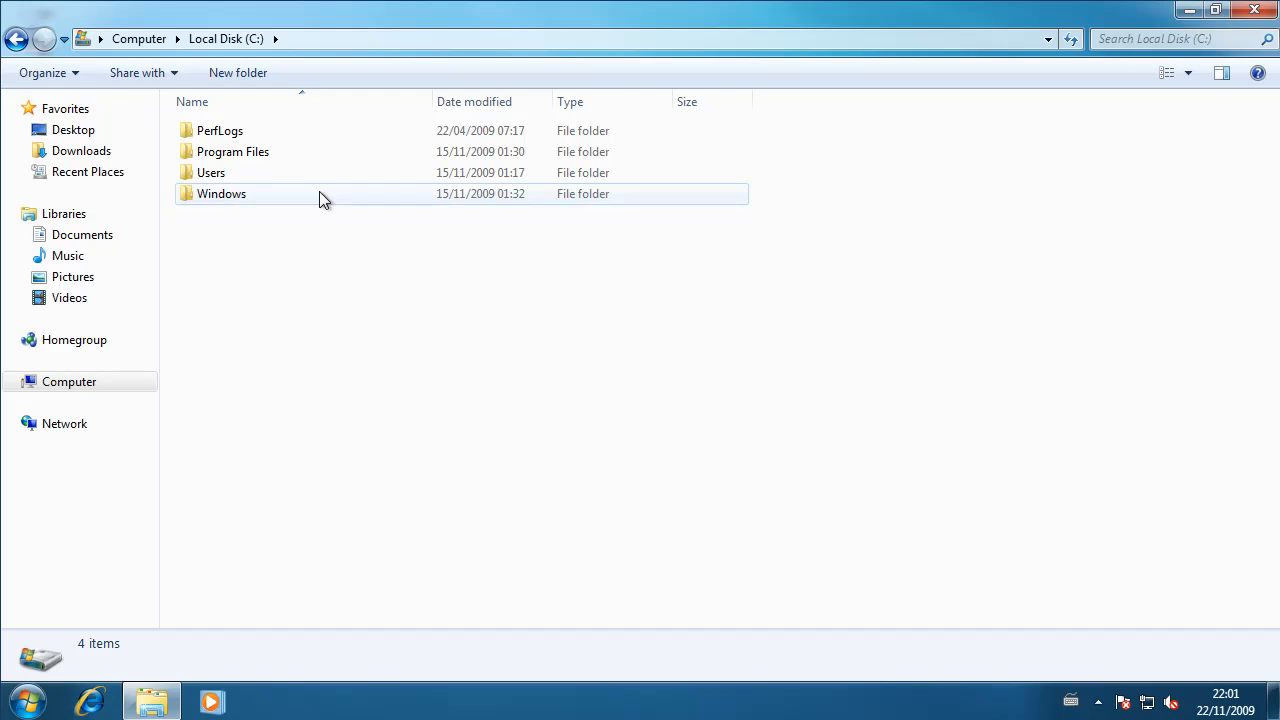
double_click(221, 193)
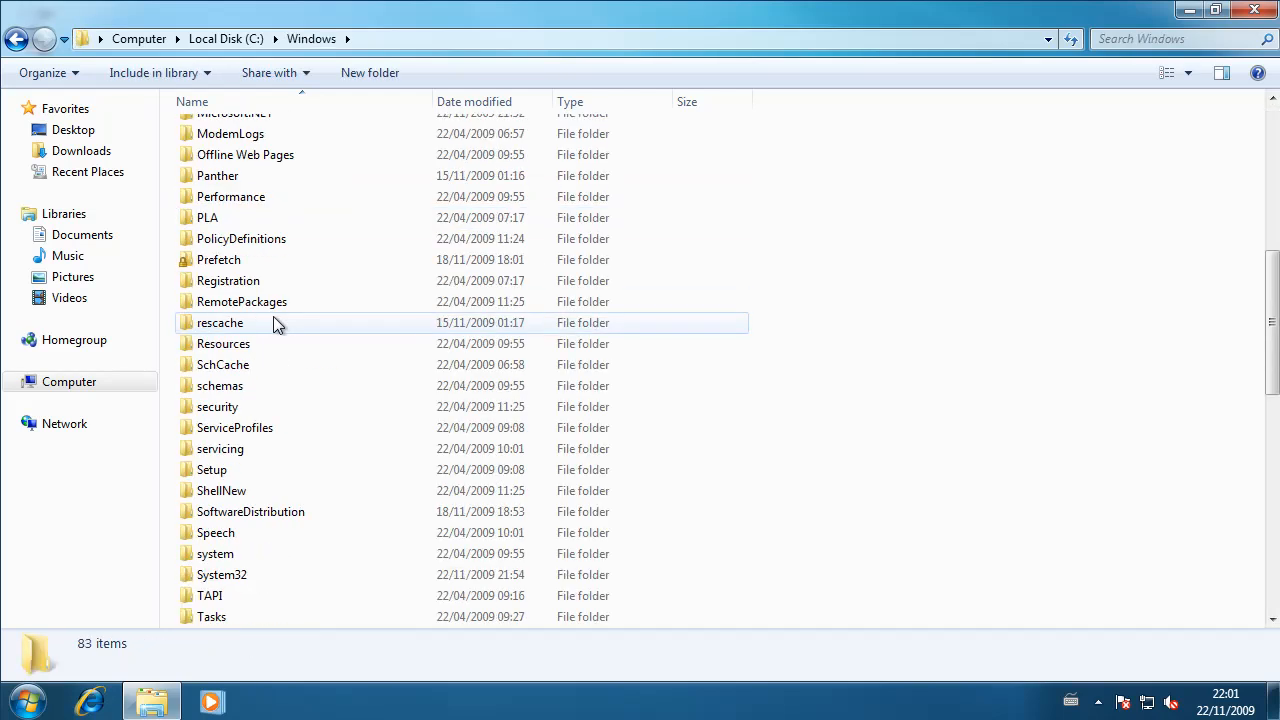
scroll("down", 3)
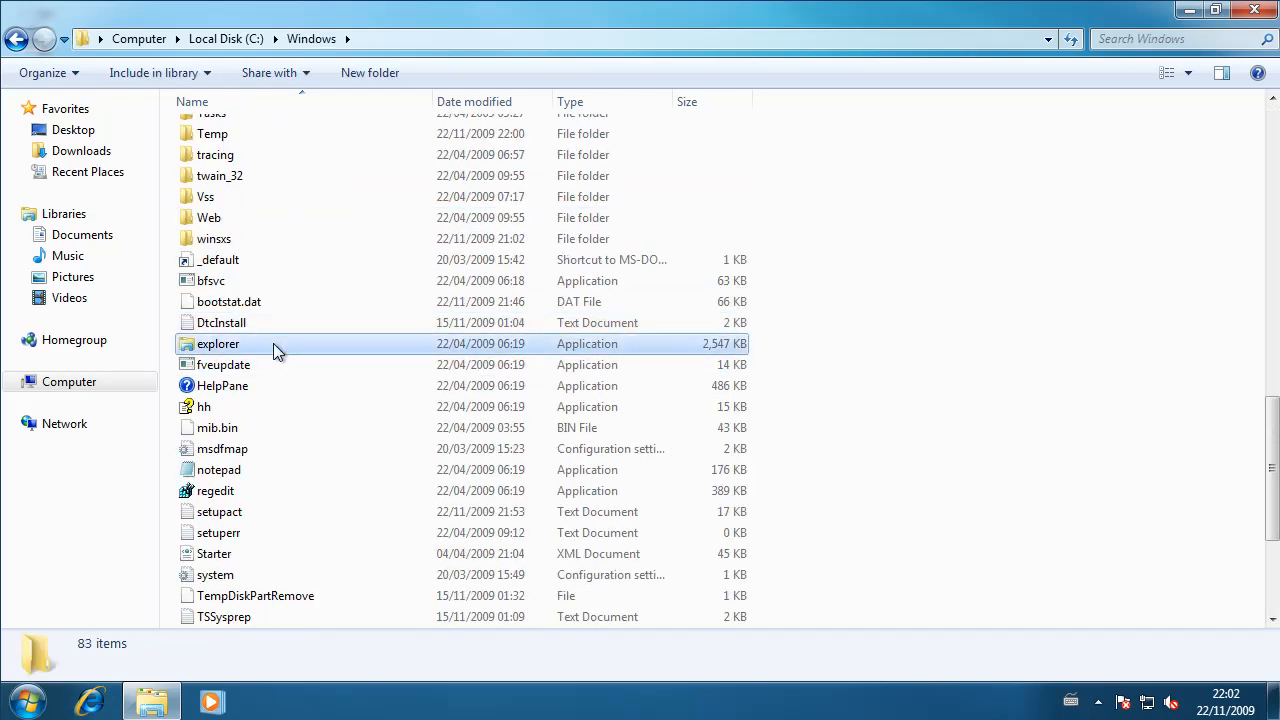
Step: From explorer.exe's Properties, open the owner Edit settings and the Other users or groups picker
right_click(217, 343)
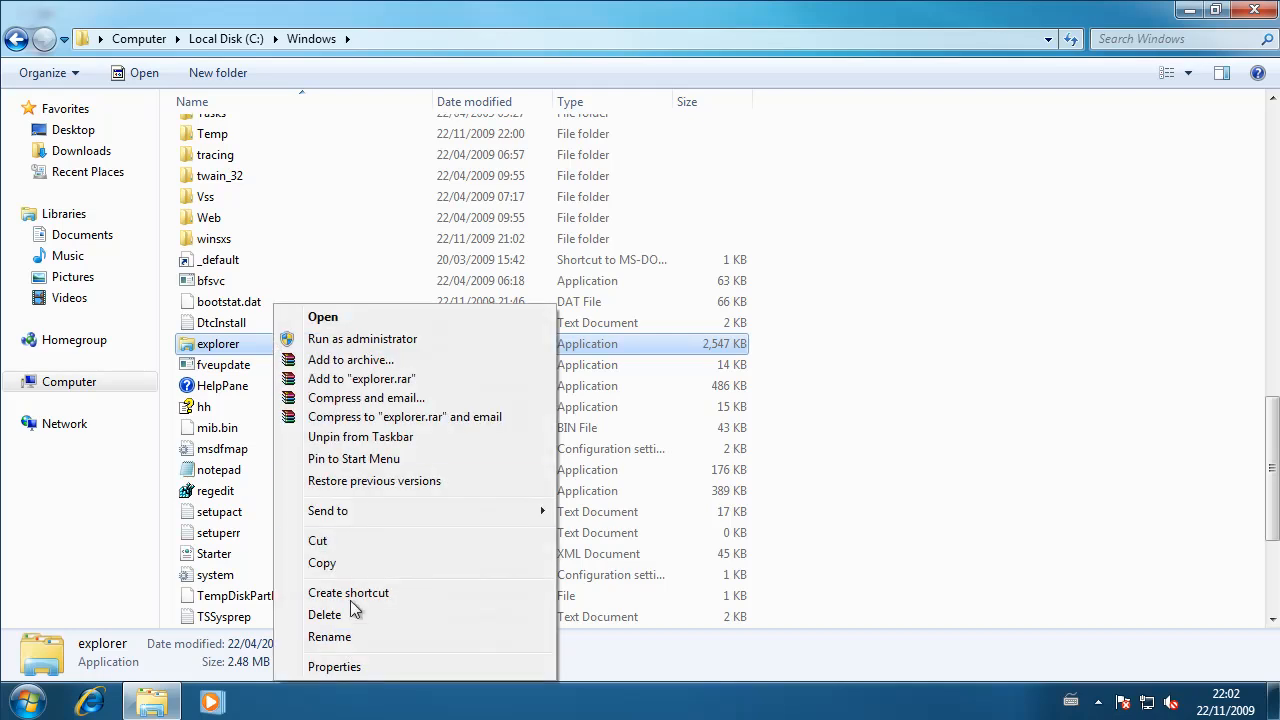
left_click(334, 666)
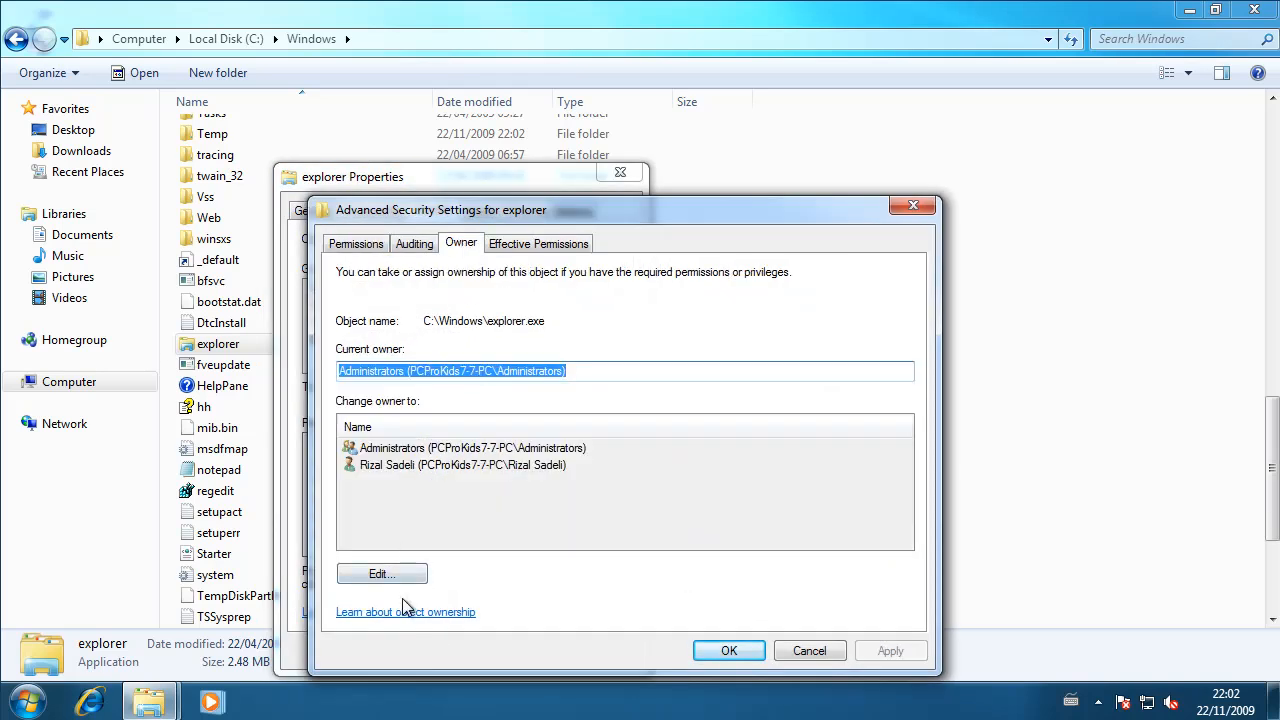
left_click(381, 573)
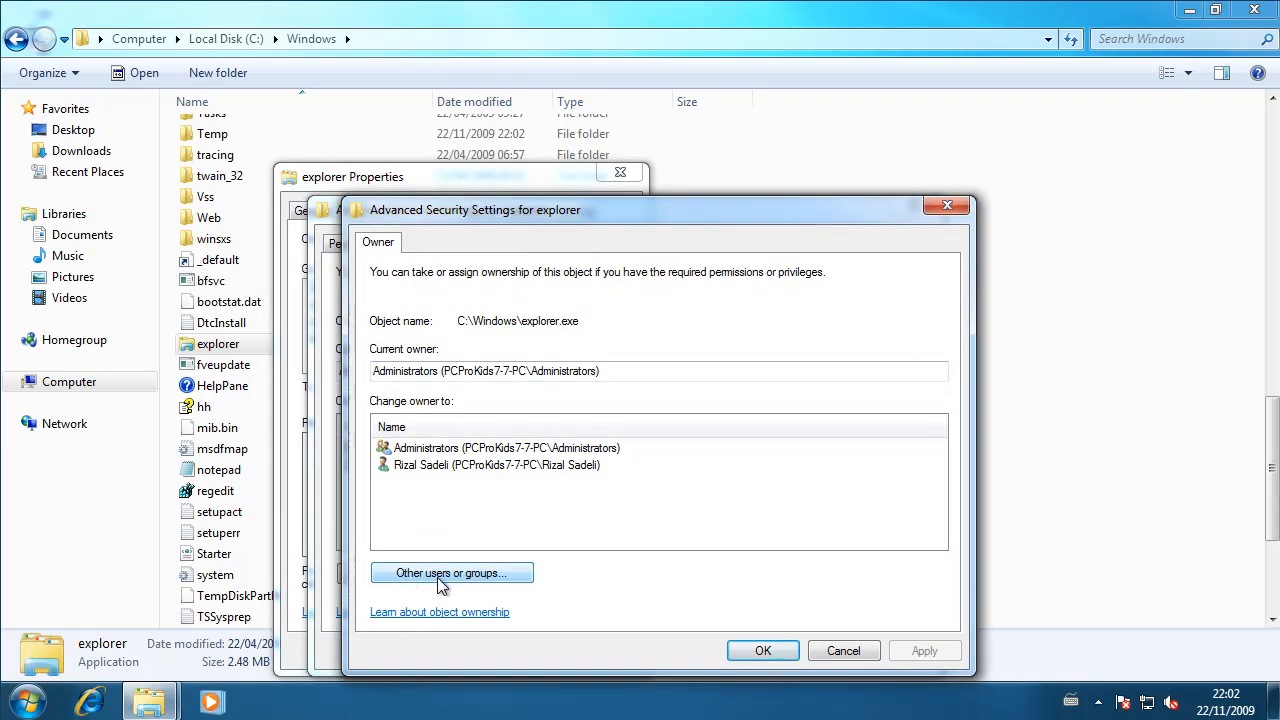
left_click(451, 572)
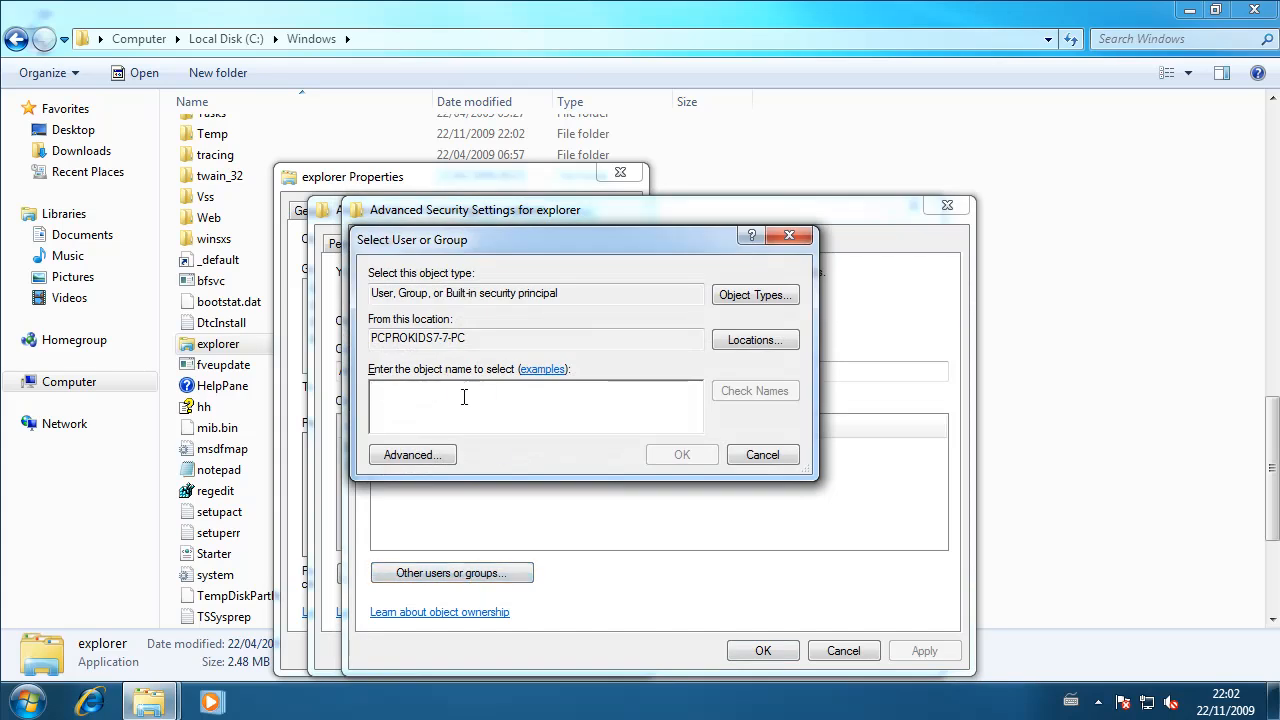
Step: Enter NT SERVICE\TrustedInstaller as the object name and confirm it with Check Names
type("nt")
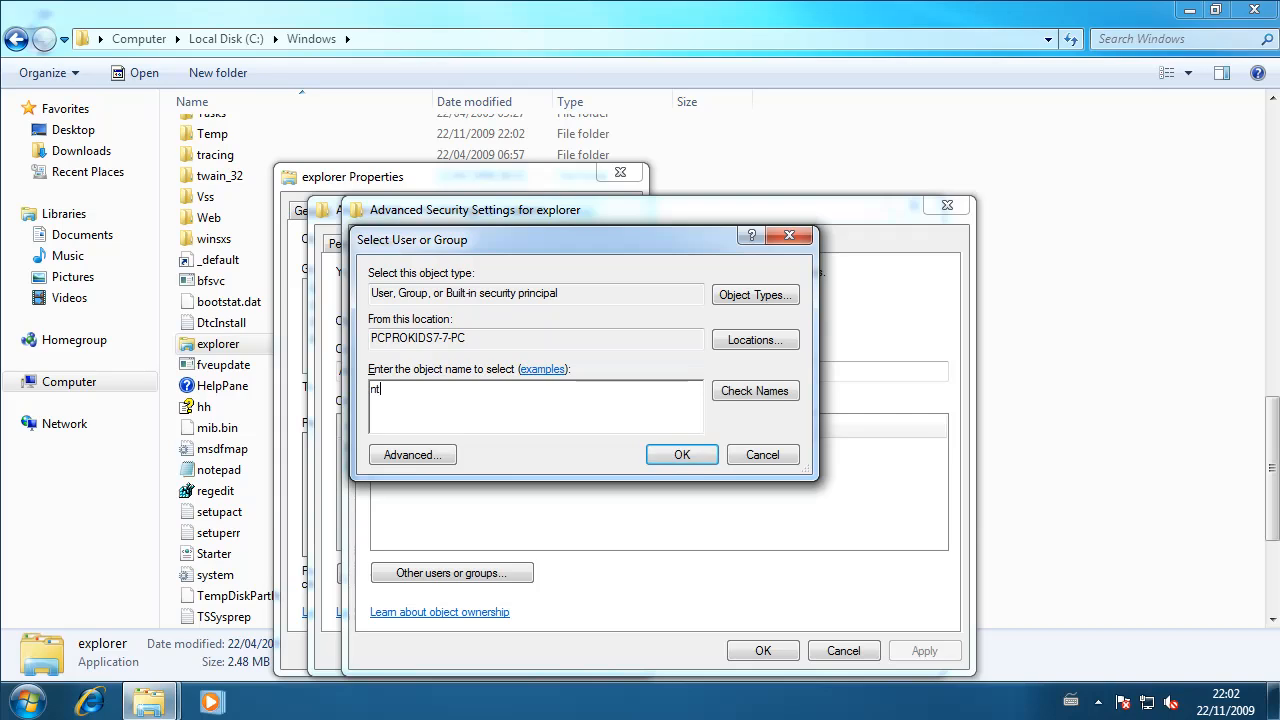
type("NT SER")
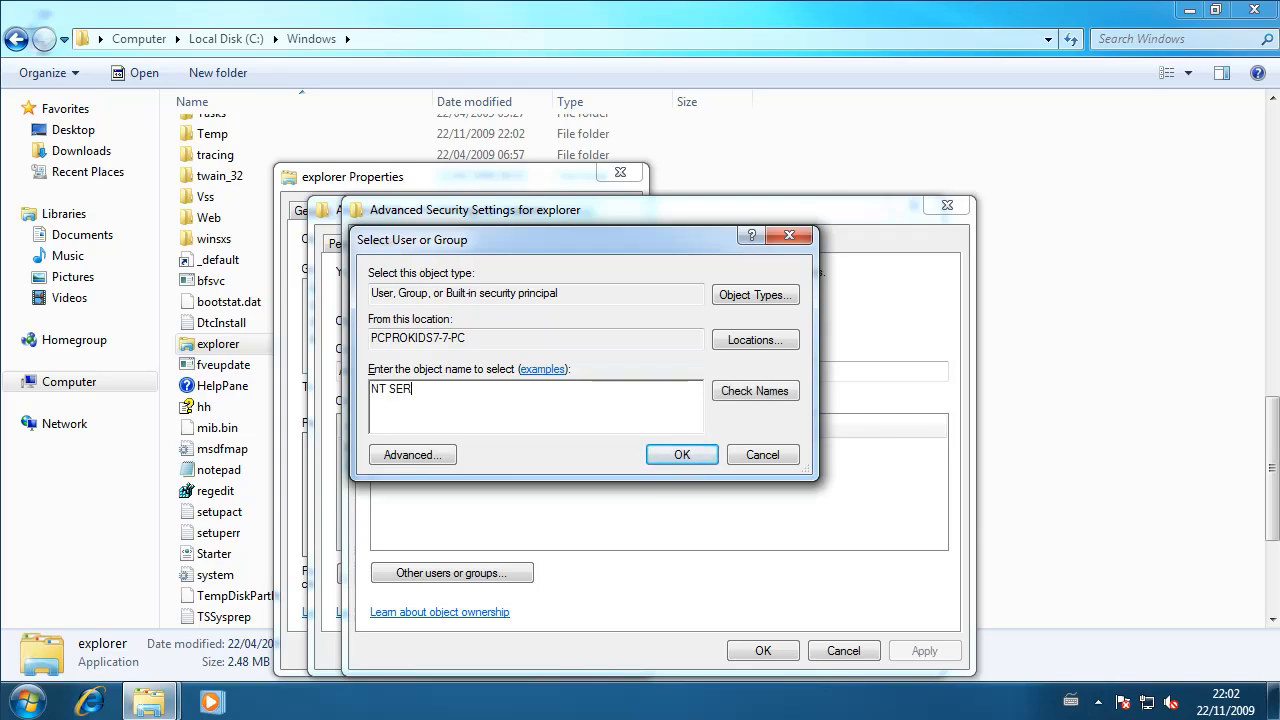
type("VICE")
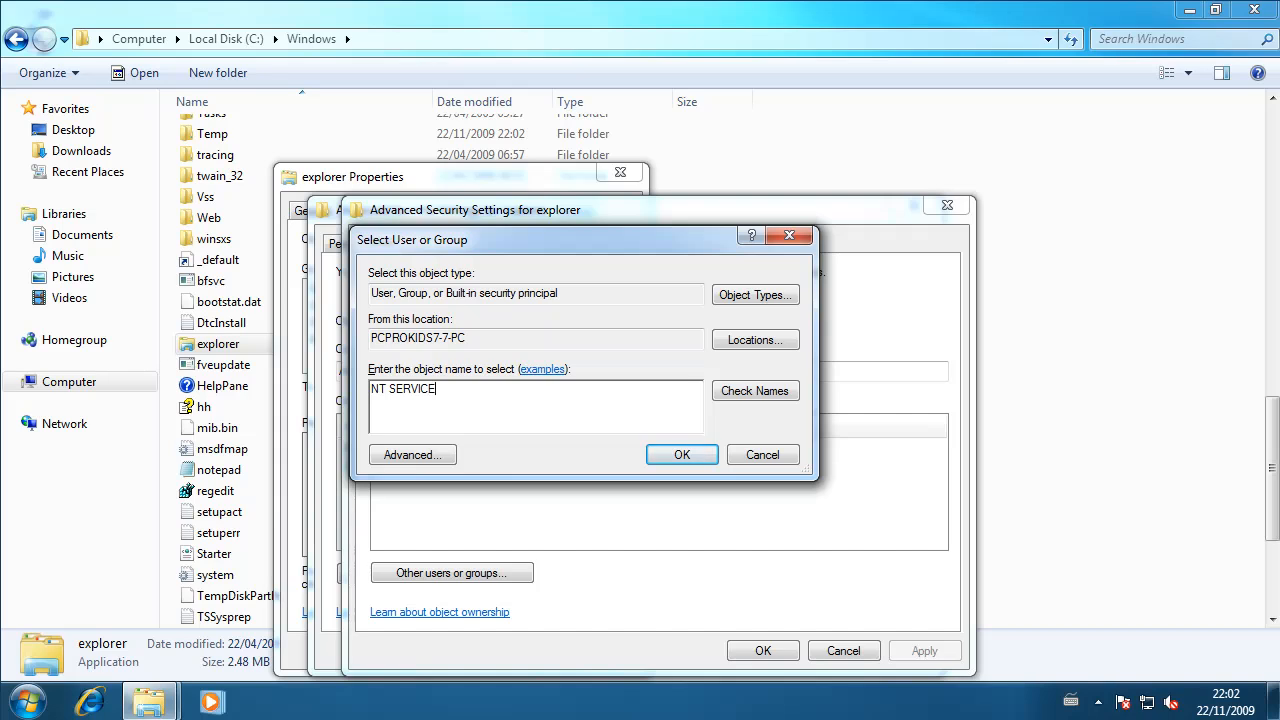
type("\\T")
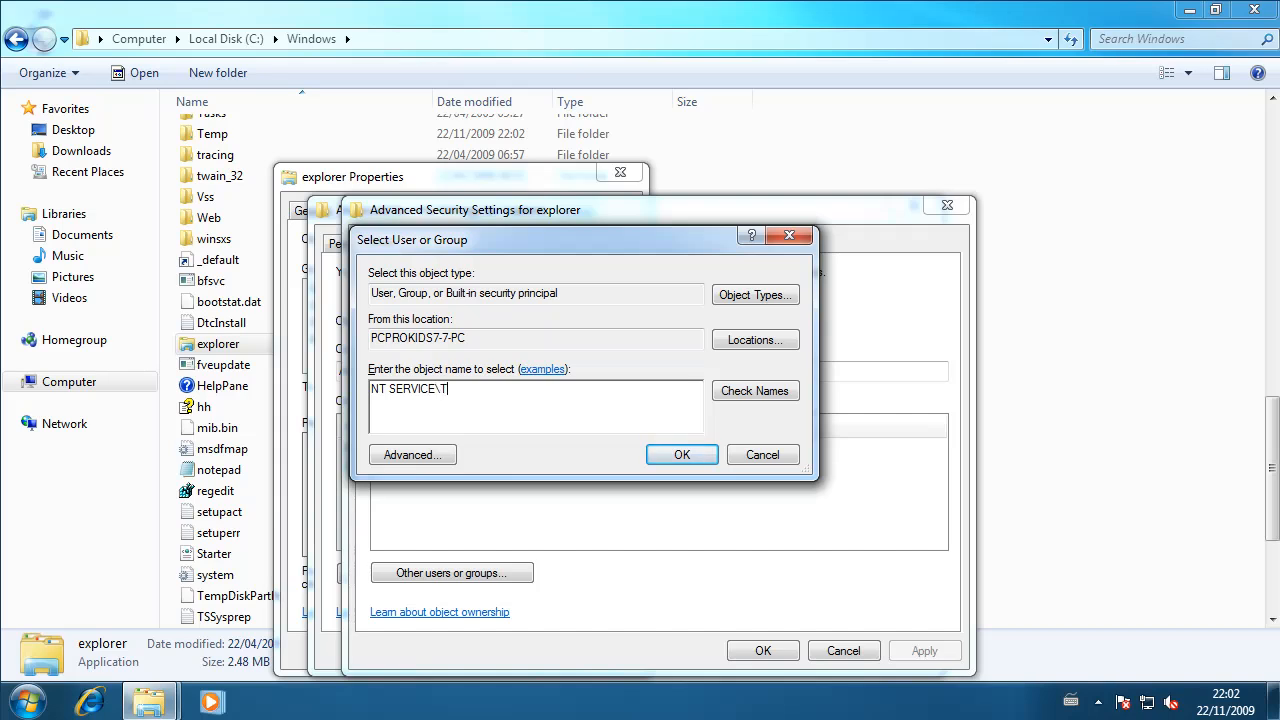
type("rustedInstaller")
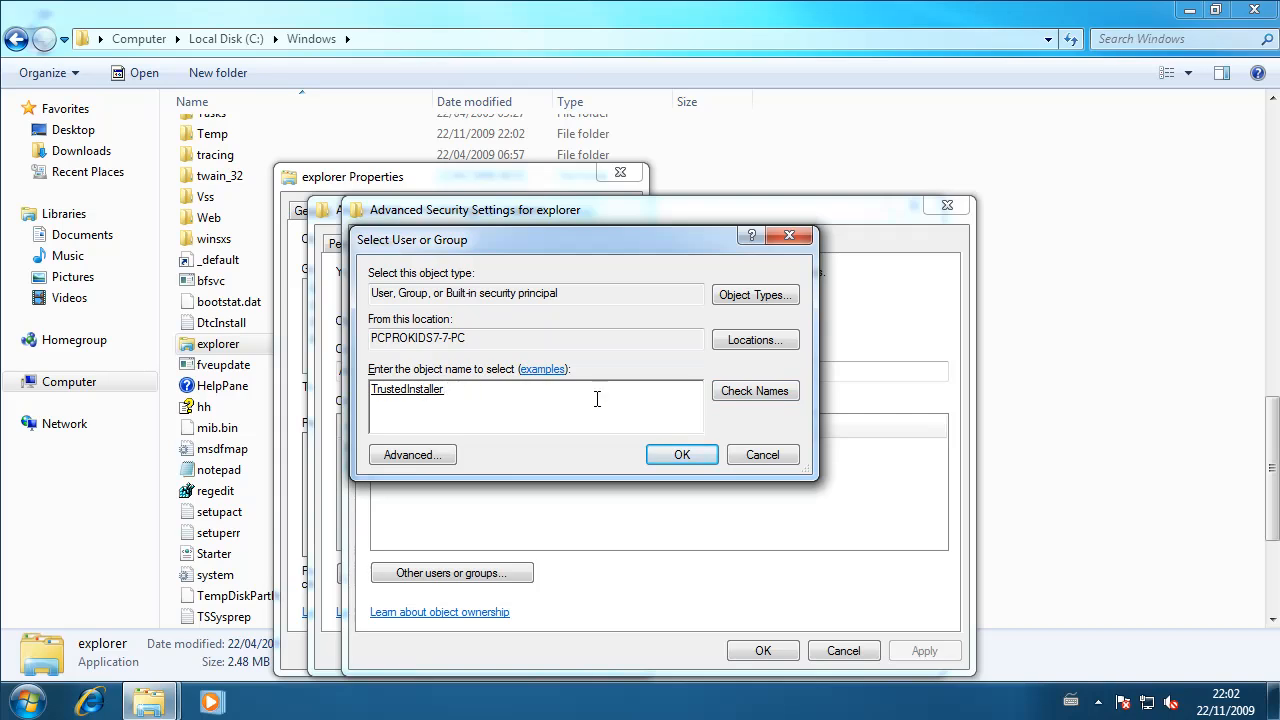
left_click(681, 454)
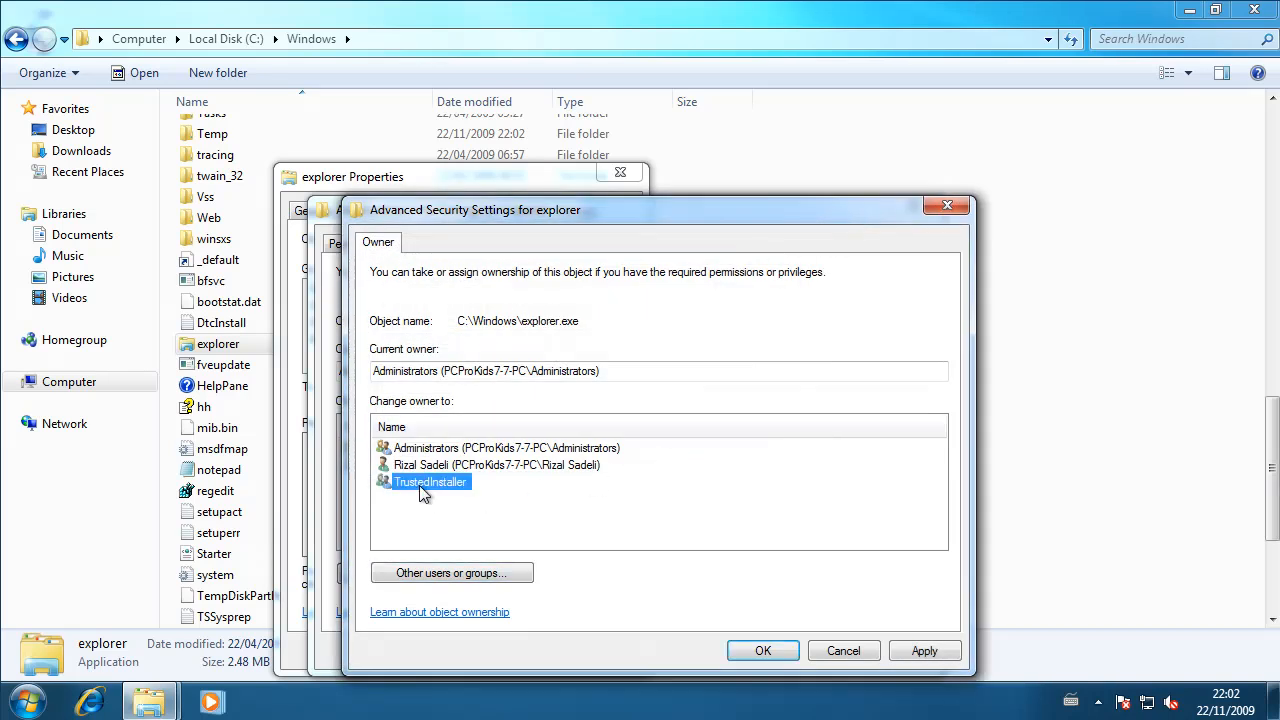
Step: Apply TrustedInstaller as owner of explorer.exe and open the editable permissions window
left_click(923, 651)
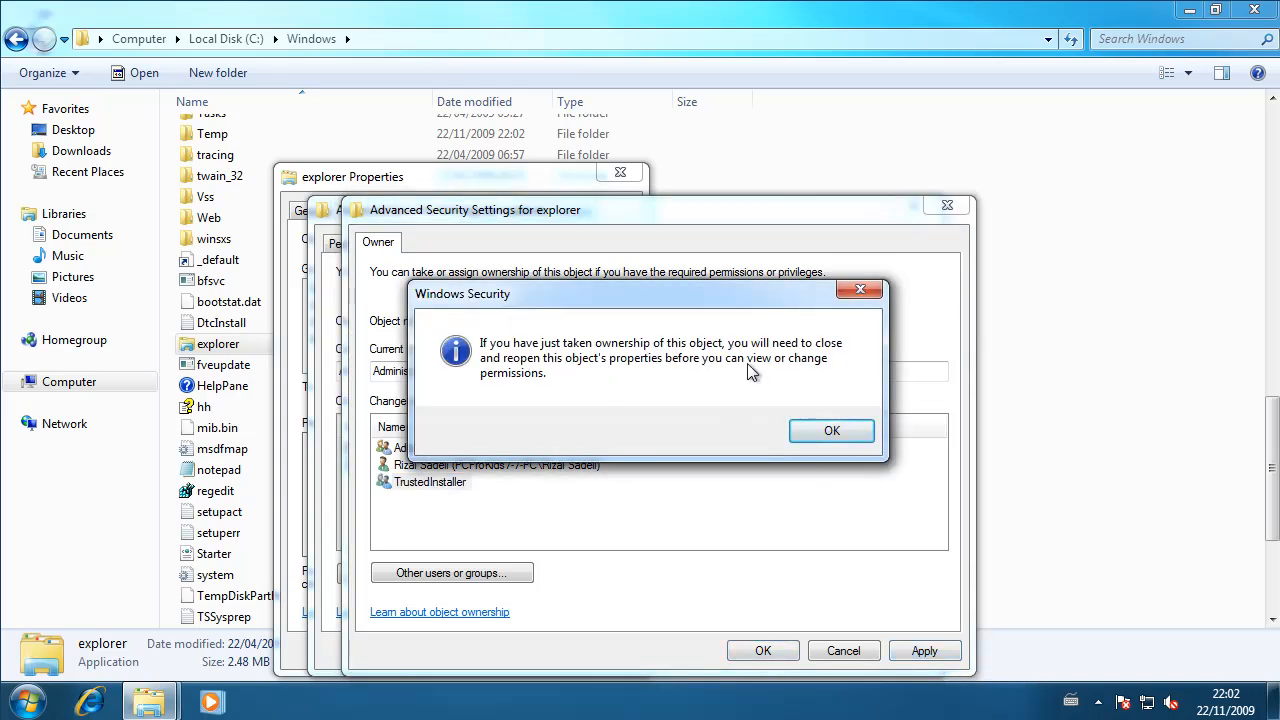
left_click(831, 430)
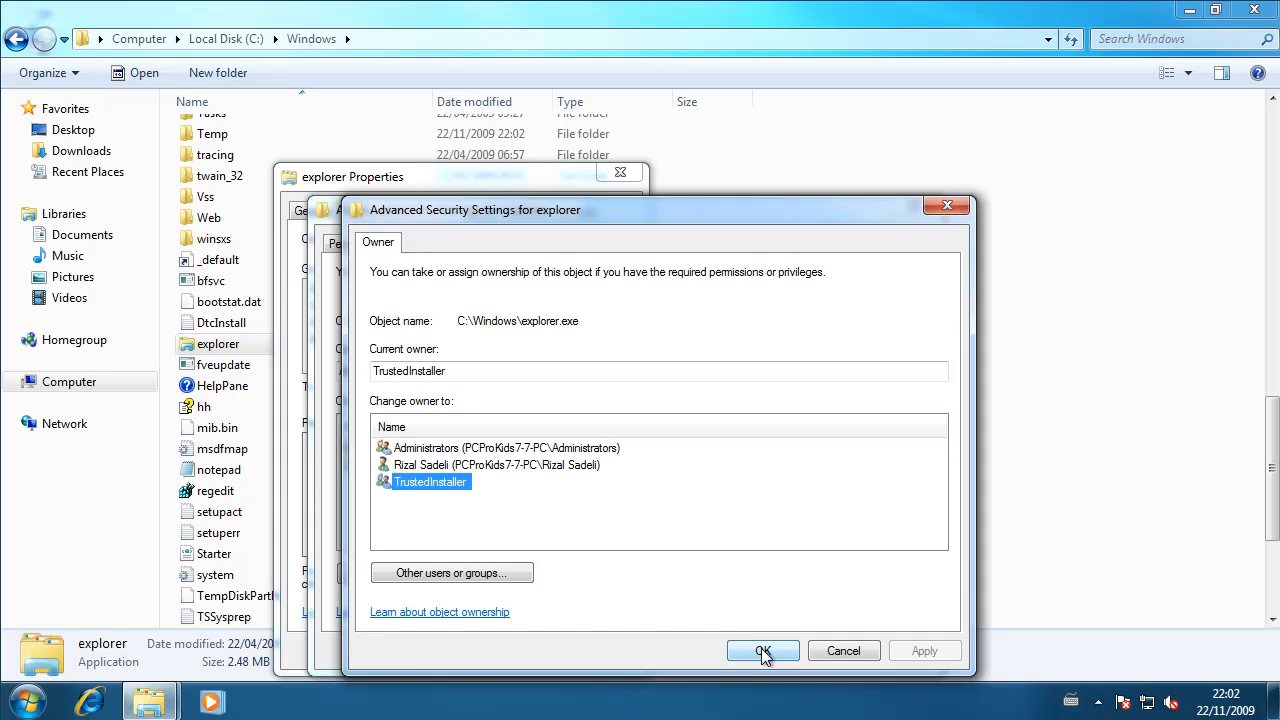
left_click(763, 651)
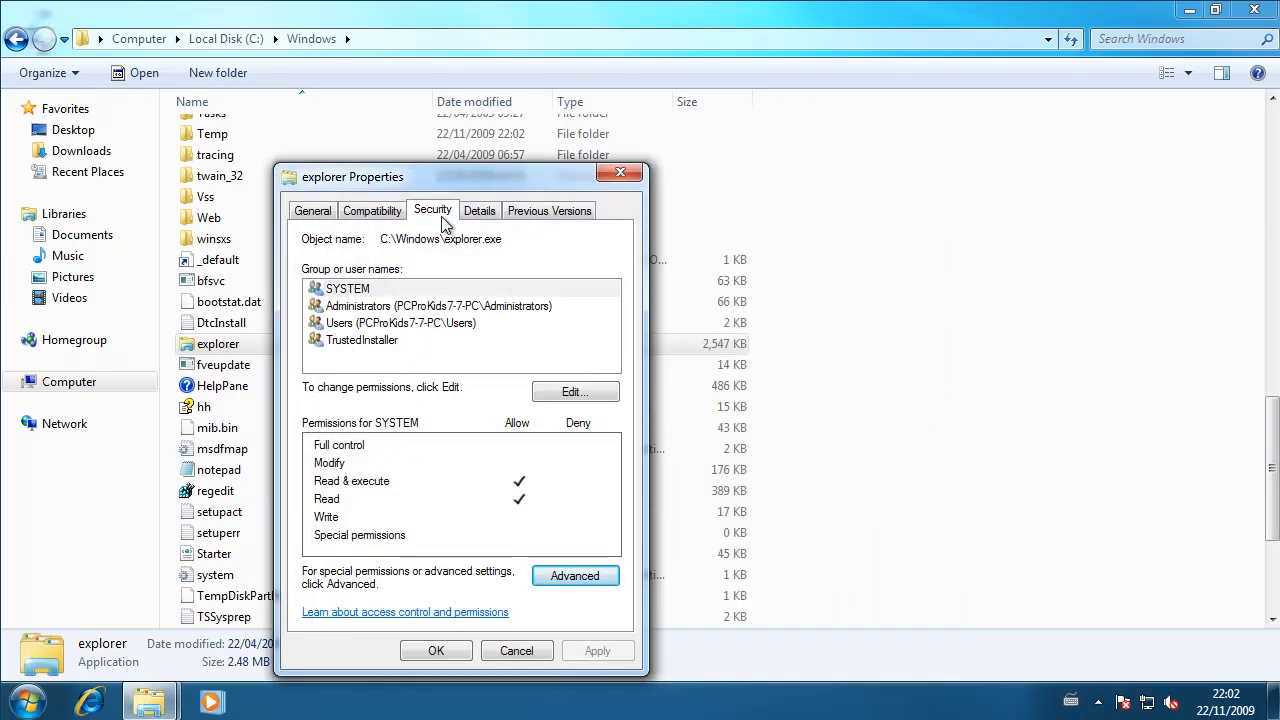
mouse_move(365, 290)
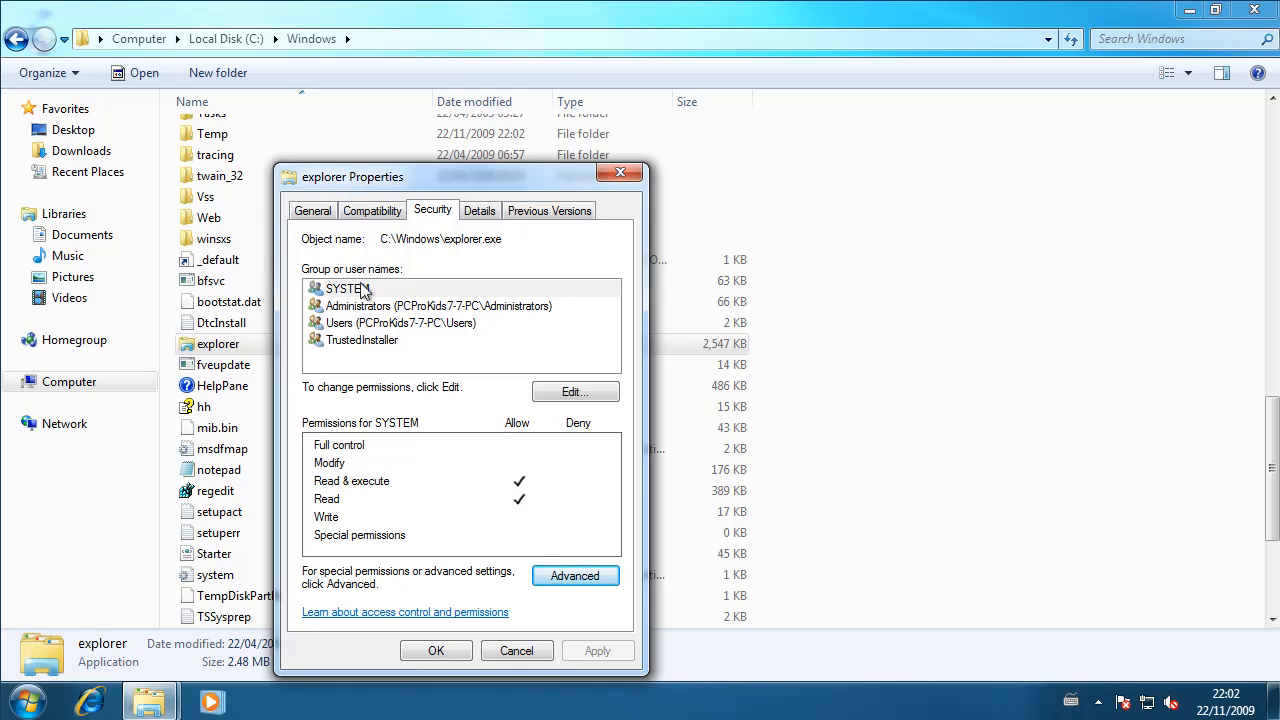
mouse_move(387, 290)
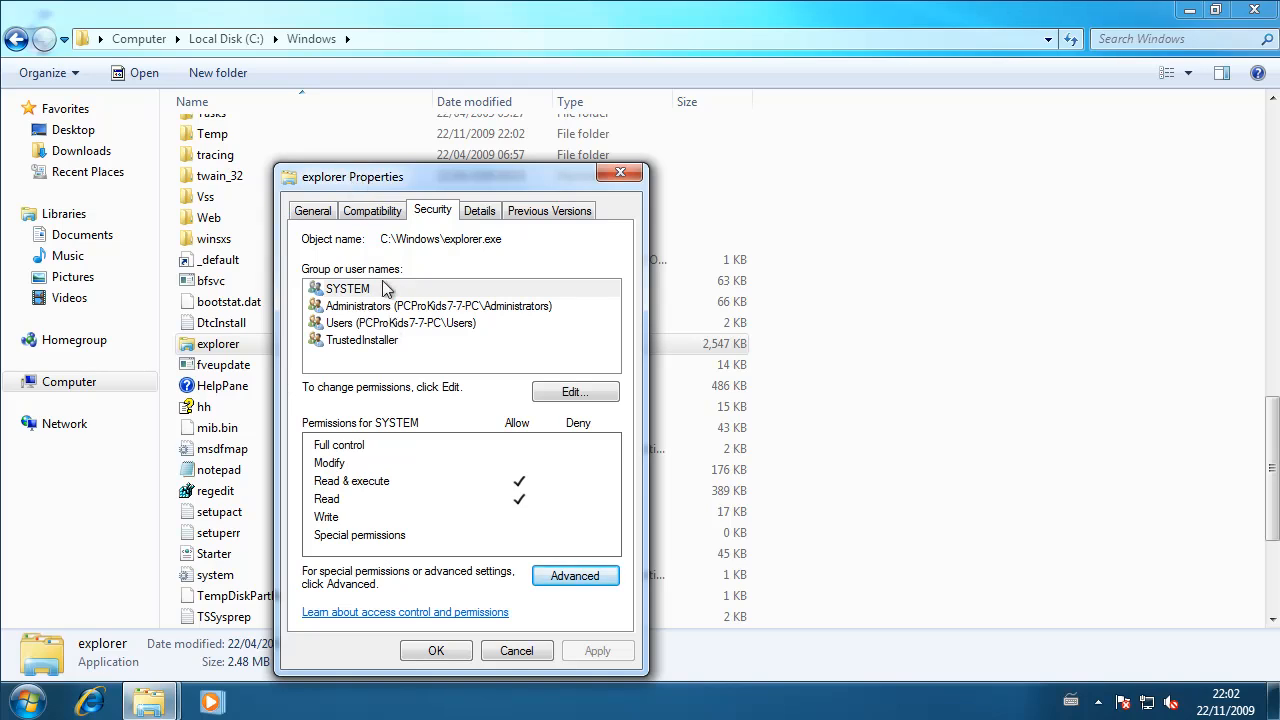
left_click(575, 391)
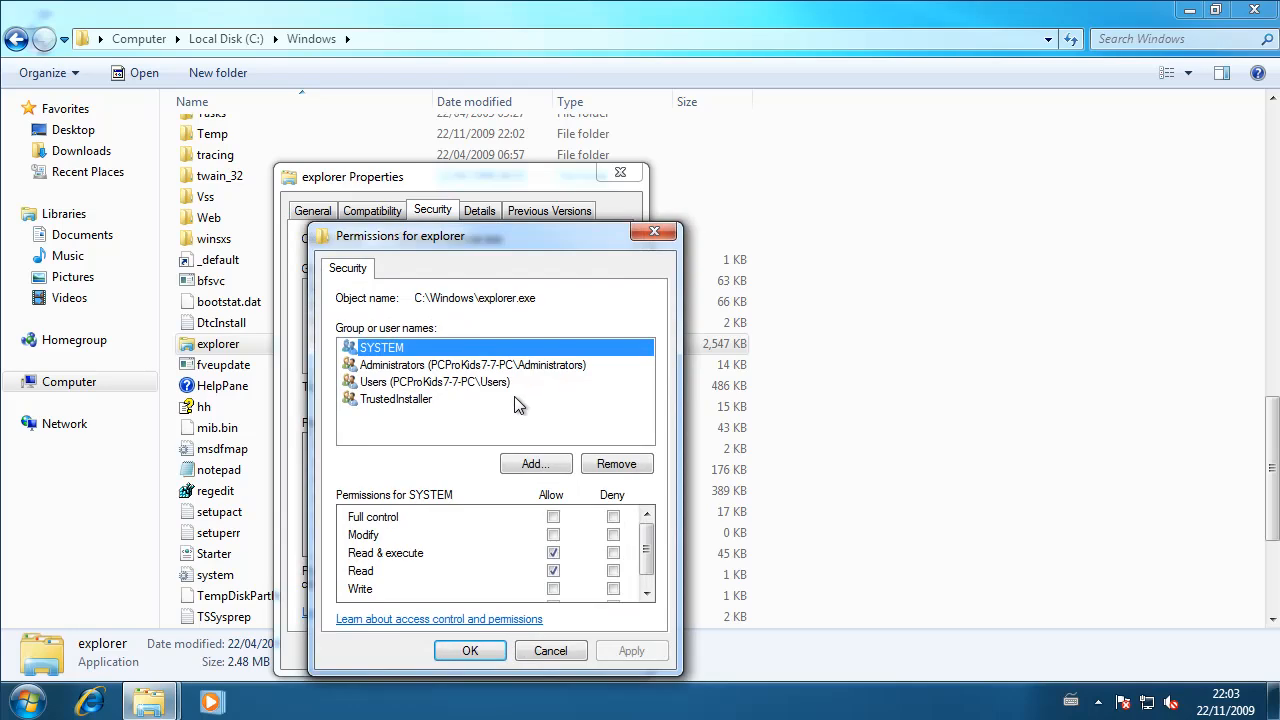
mouse_move(466, 372)
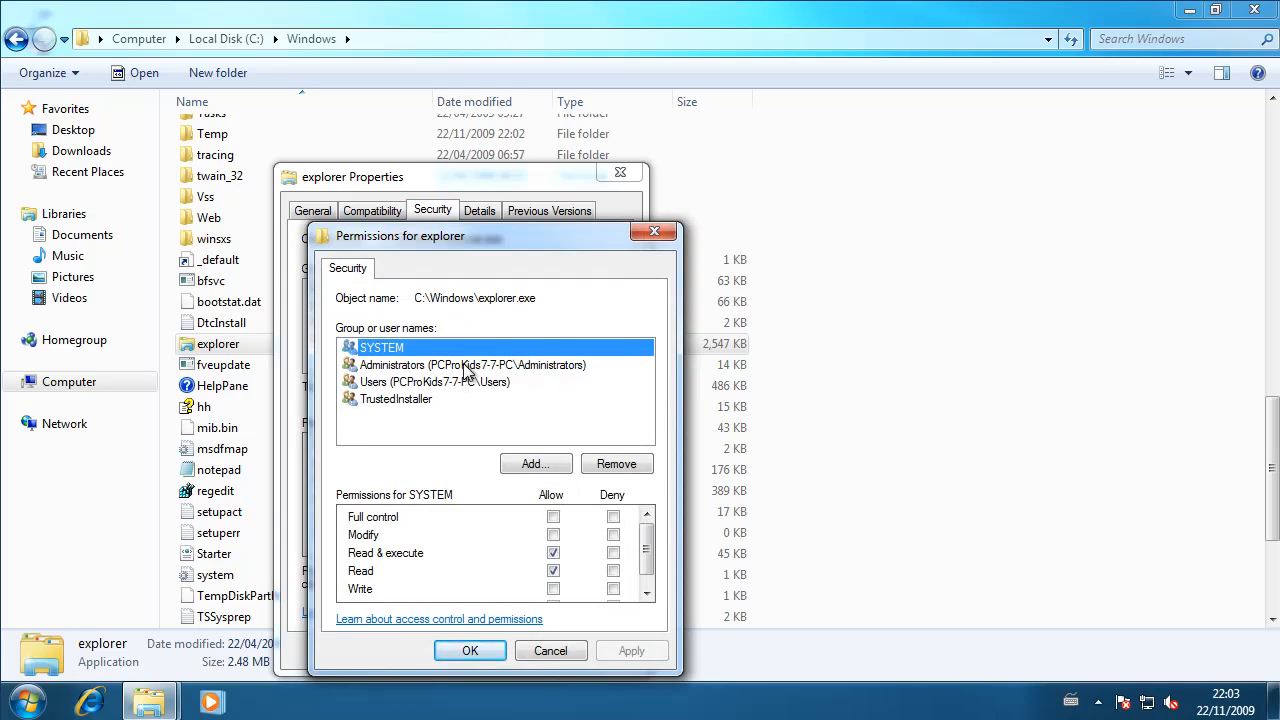
Step: Limit Administrators to Read & execute and Read, apply, then view TrustedInstaller's permissions
left_click(470, 364)
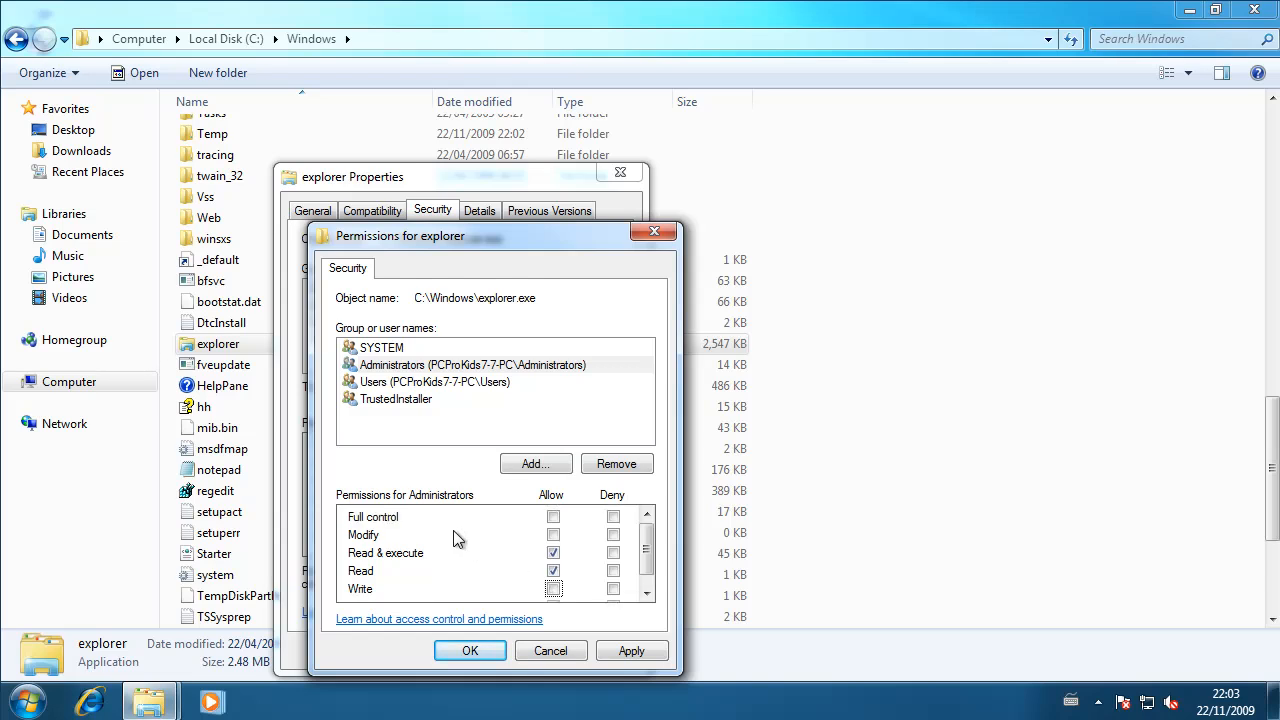
mouse_move(410, 558)
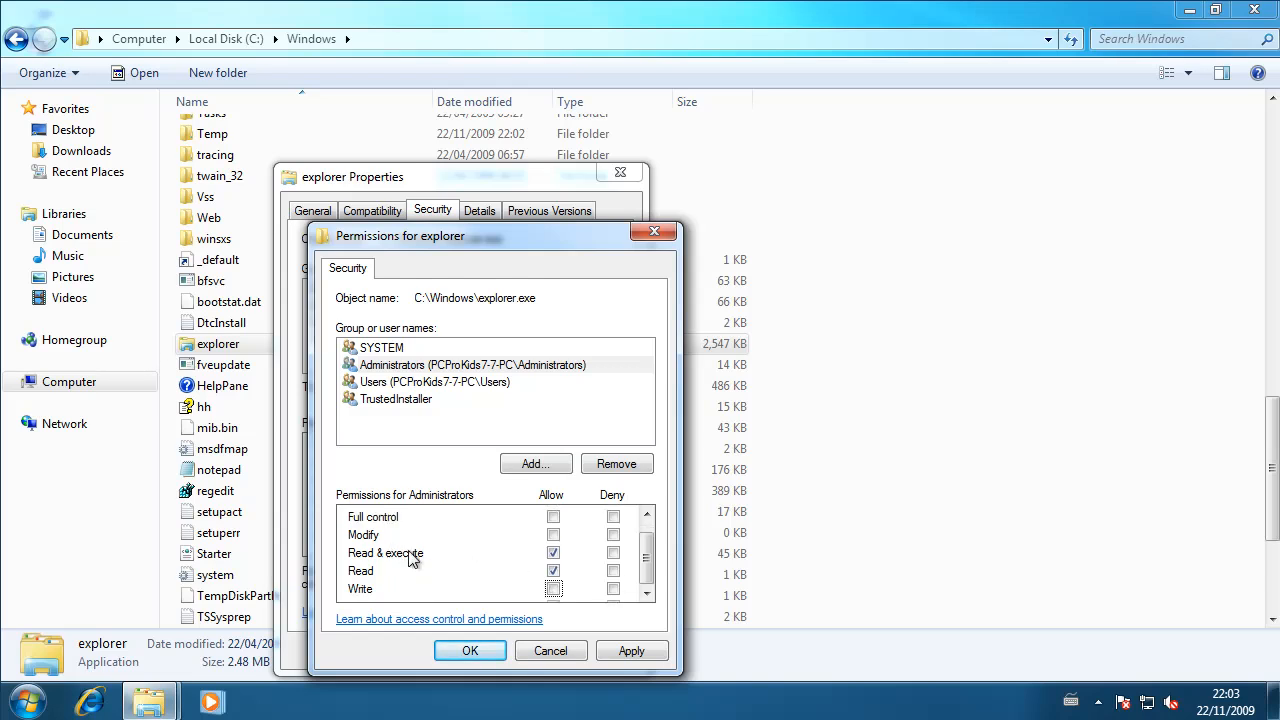
mouse_move(432, 590)
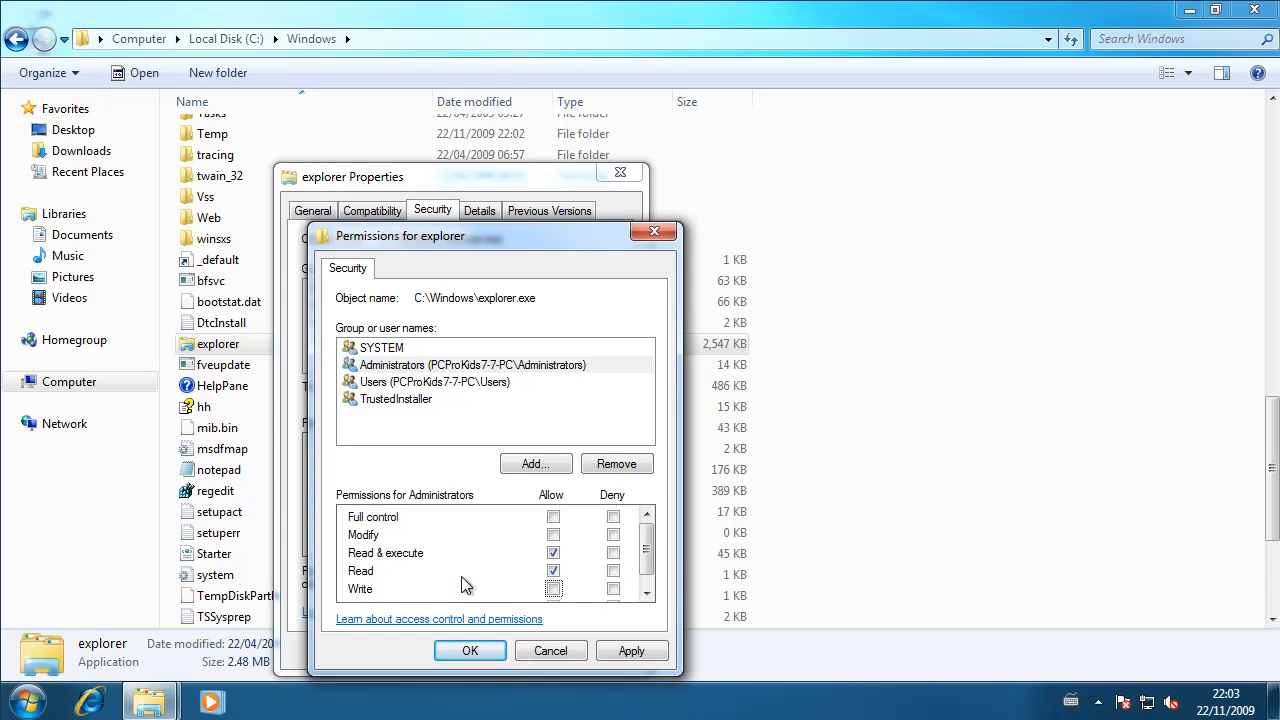
left_click(631, 650)
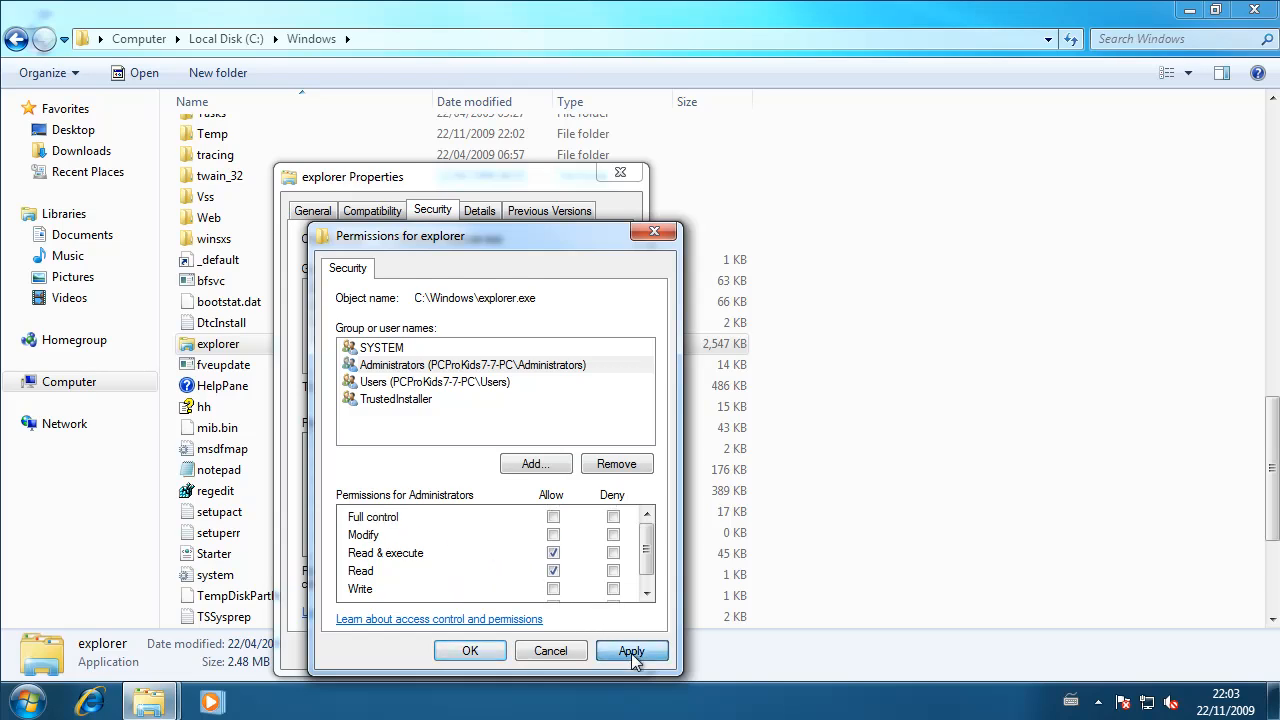
left_click(631, 650)
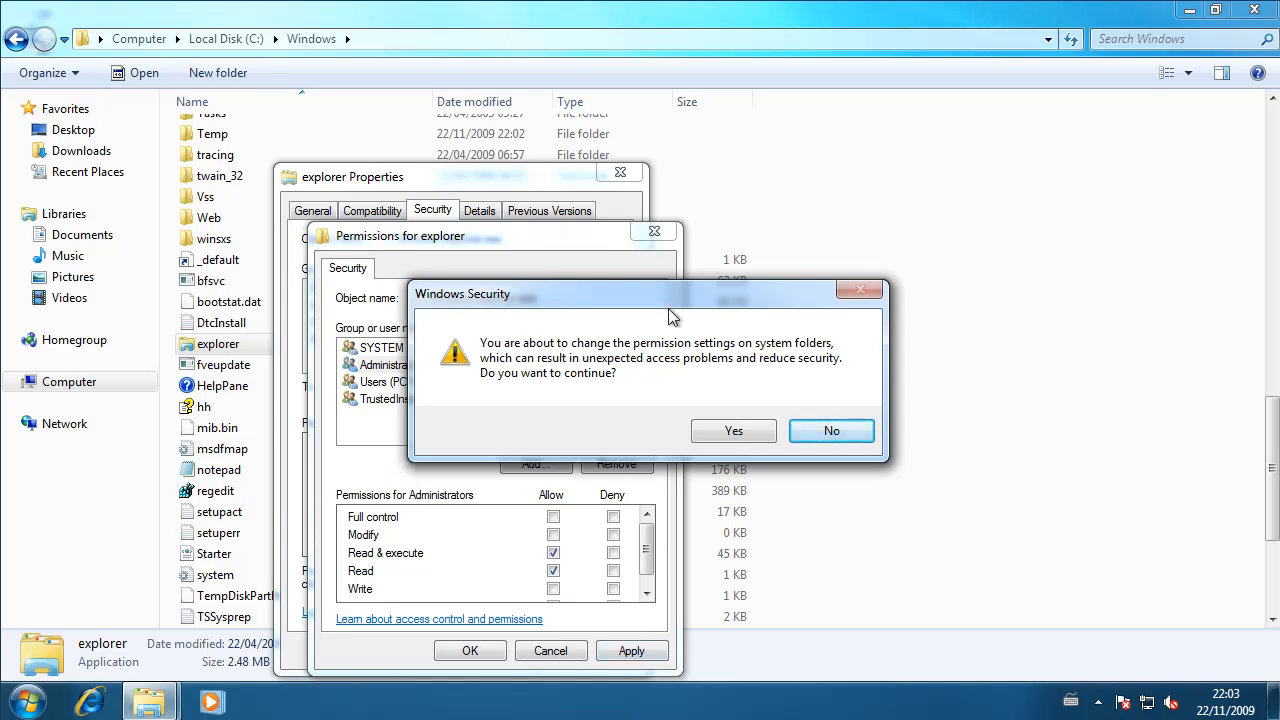
left_click(733, 430)
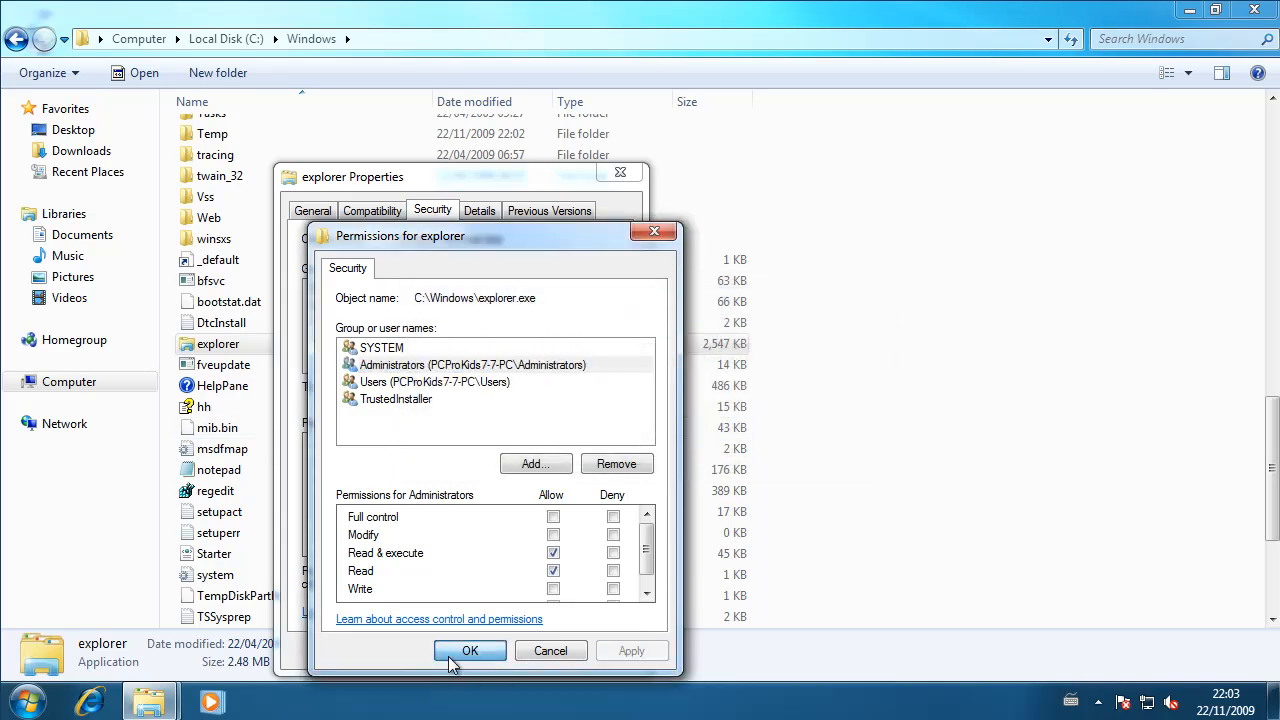
left_click(470, 651)
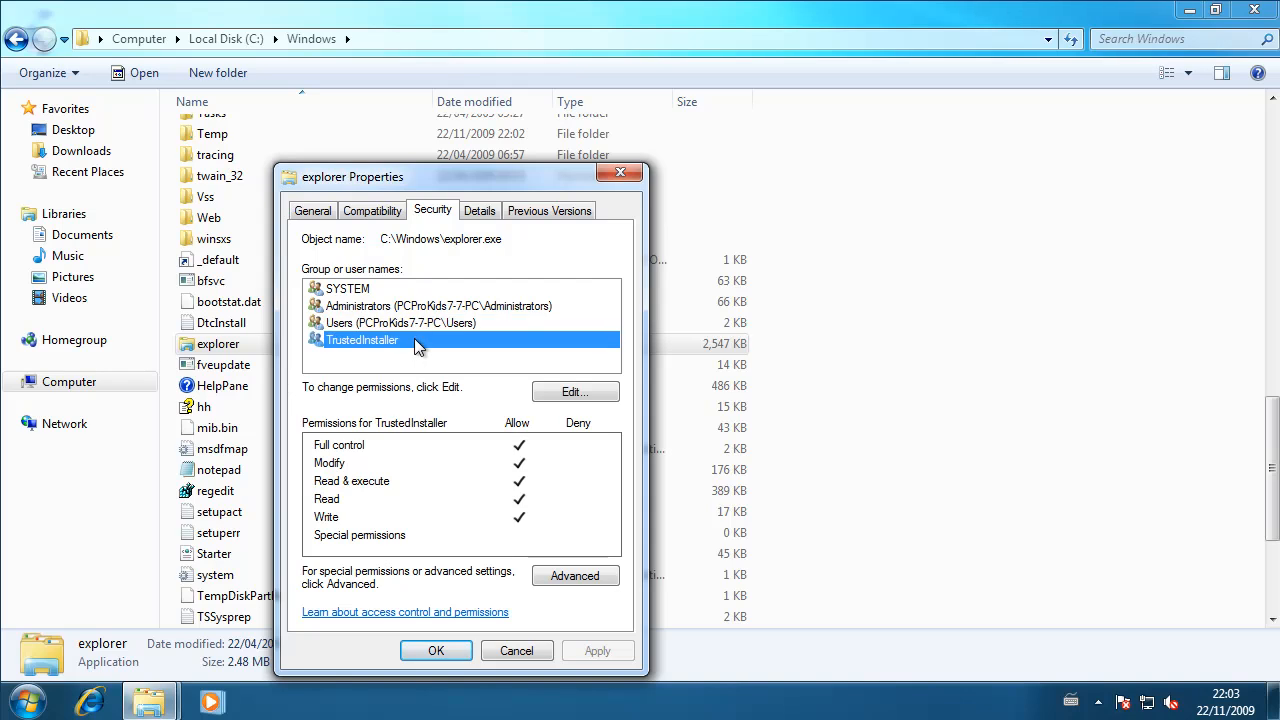
left_click(575, 575)
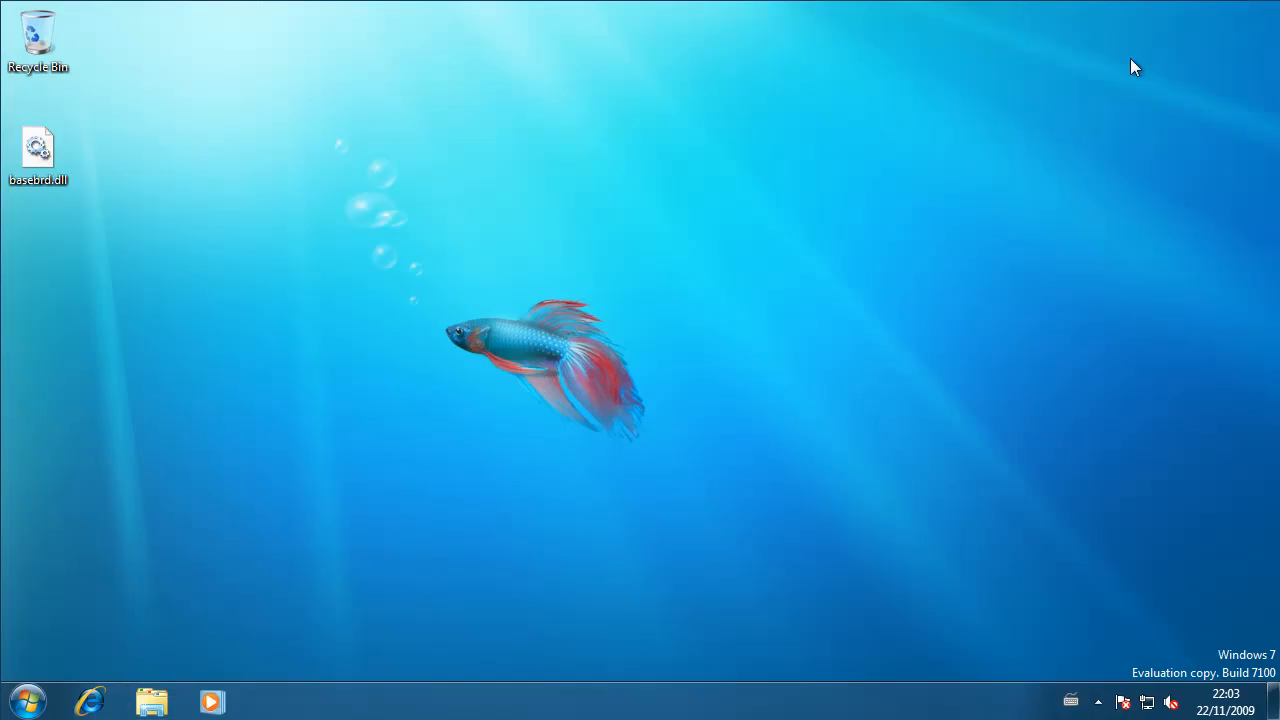
mouse_move(1089, 237)
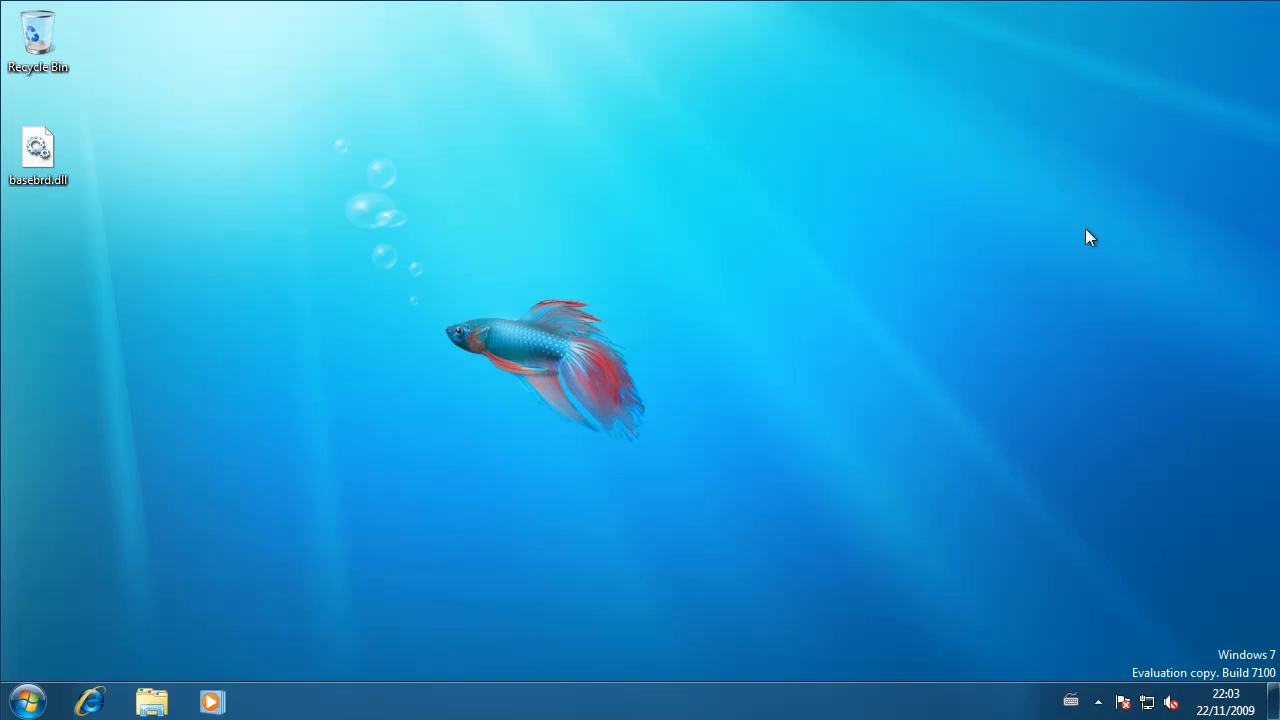